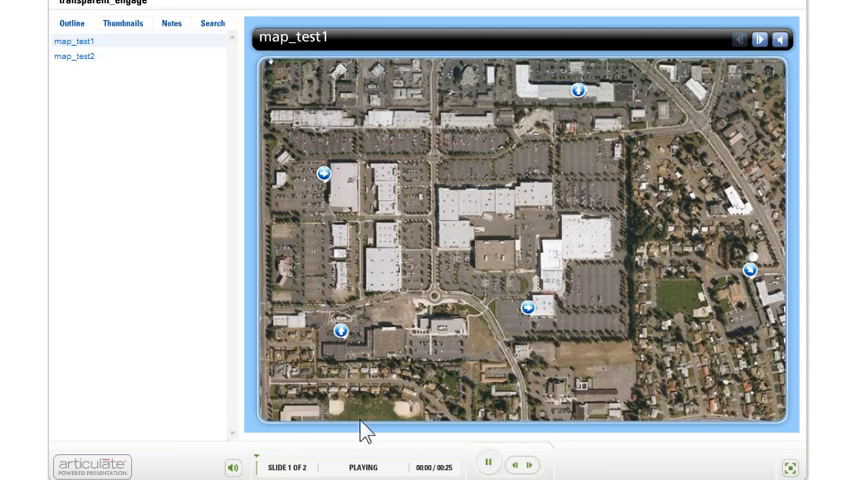
mouse_move(402, 140)
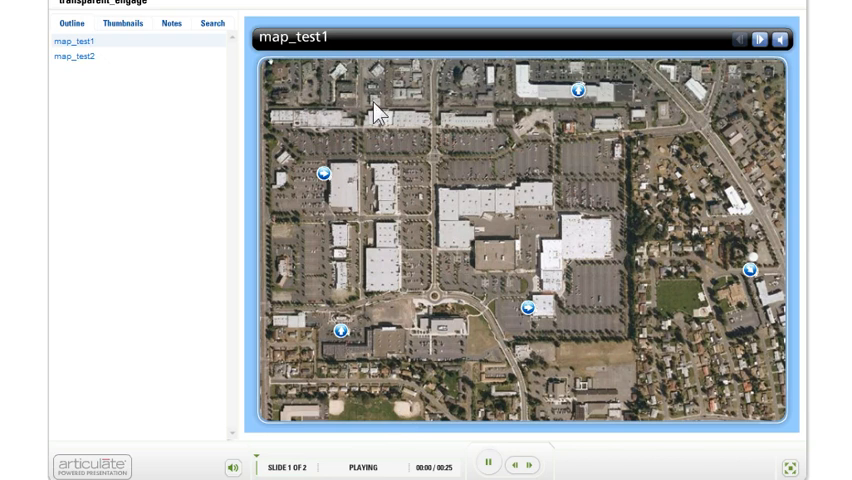
mouse_move(612, 404)
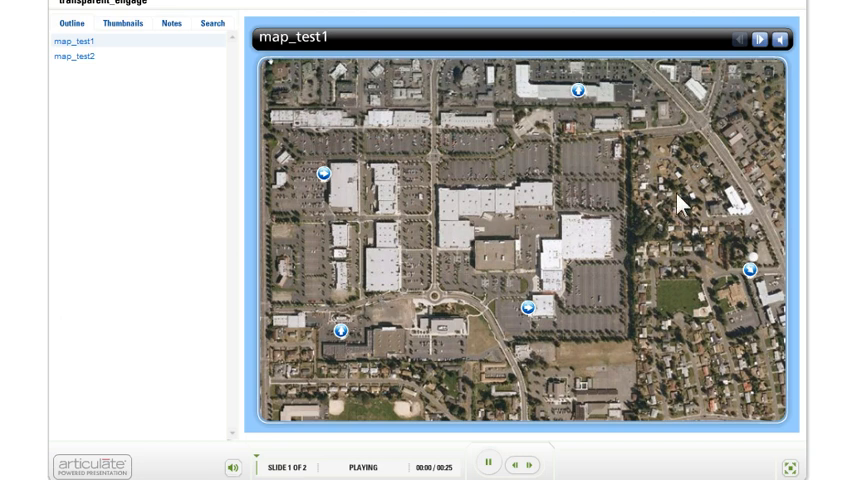
mouse_move(530, 160)
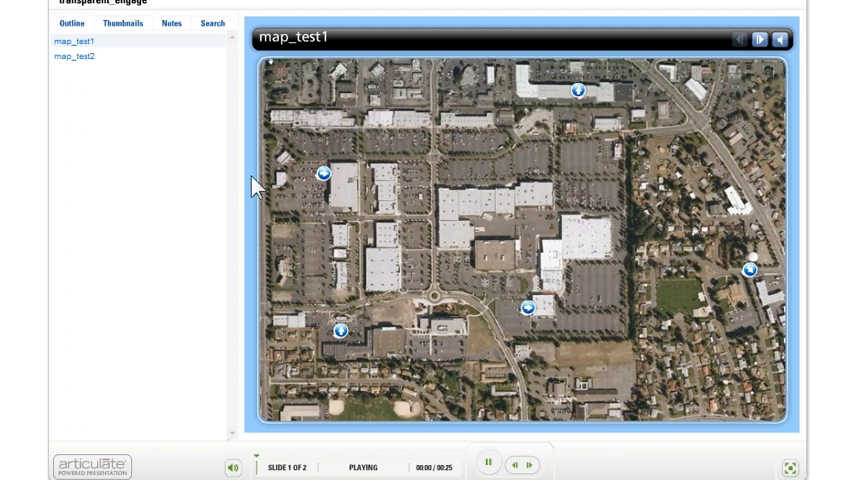
mouse_move(624, 420)
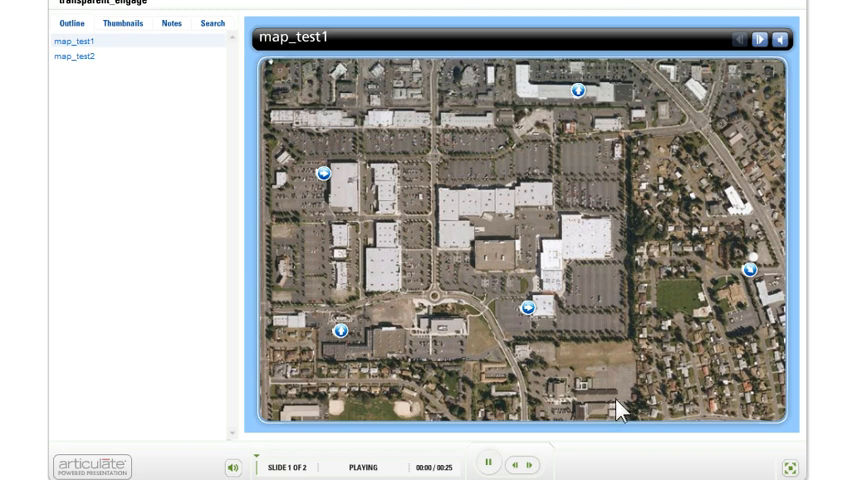
mouse_move(252, 84)
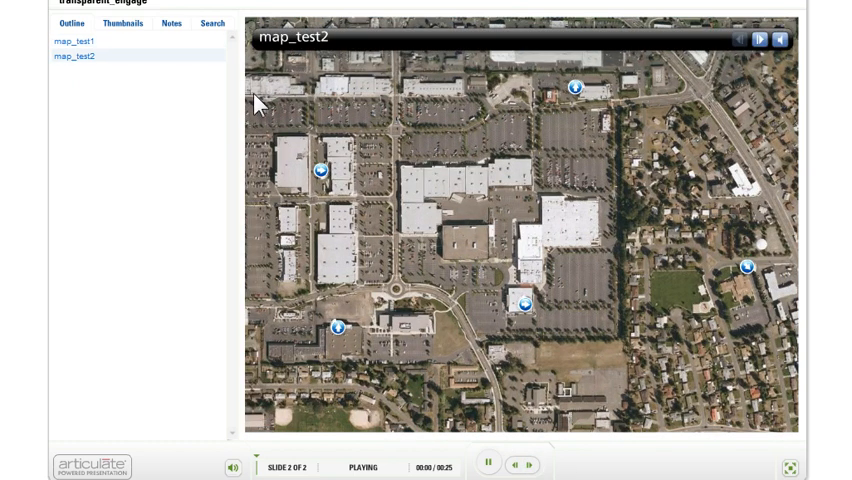
mouse_move(784, 126)
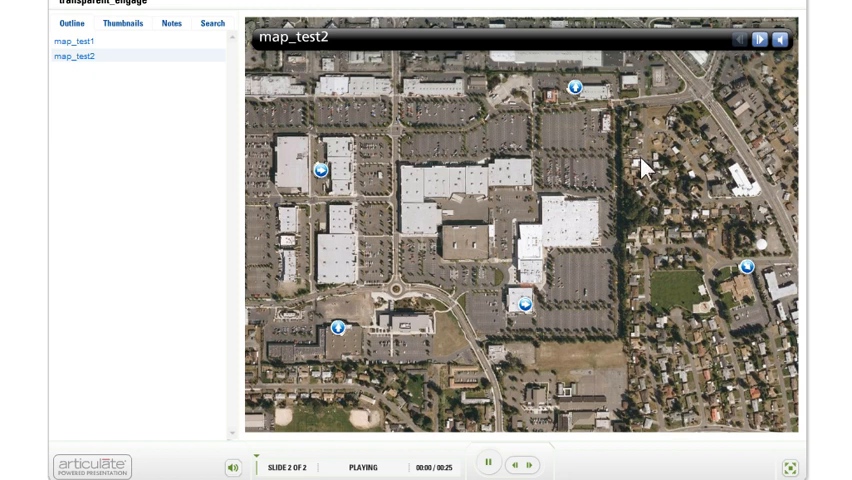
Step: Go back to map_test1 in the Outline list, then return to map_test2
left_click(68, 40)
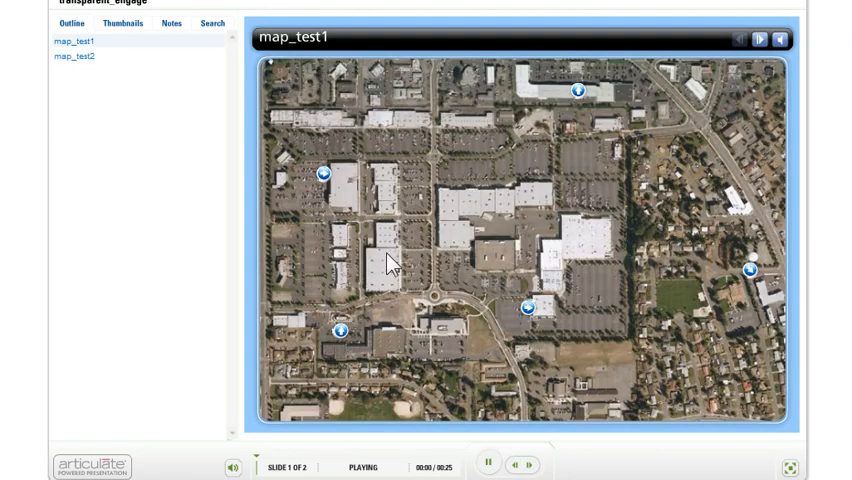
mouse_move(804, 380)
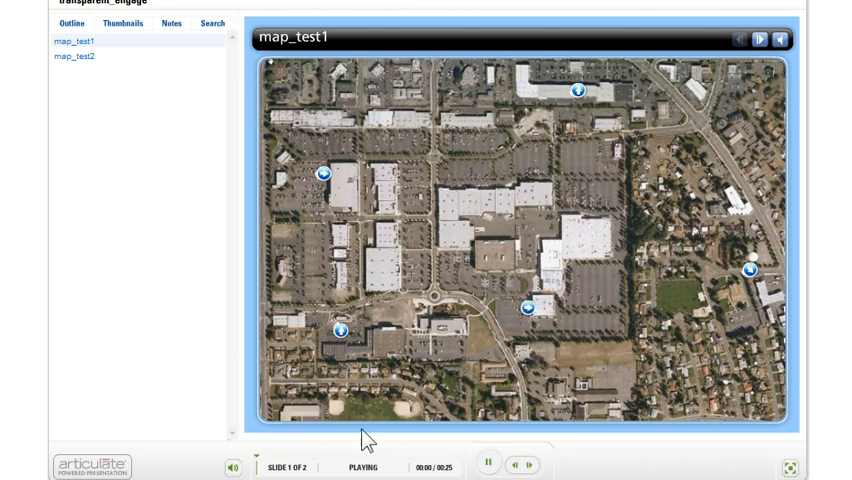
left_click(72, 56)
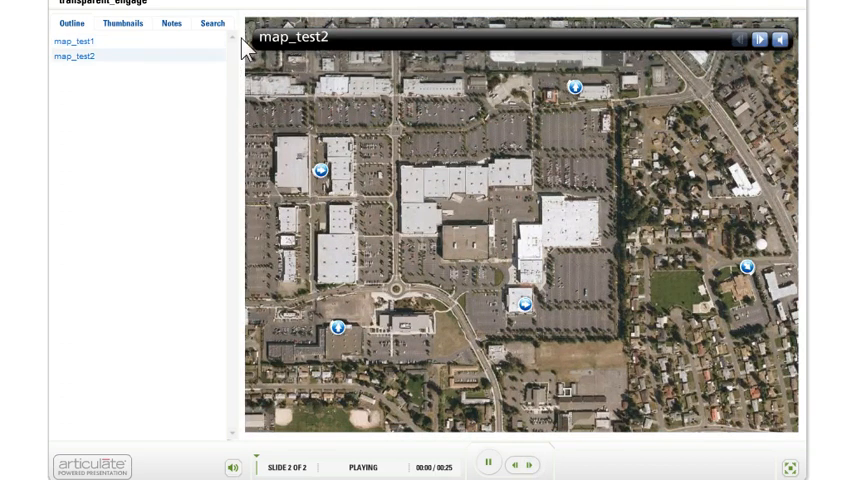
mouse_move(778, 400)
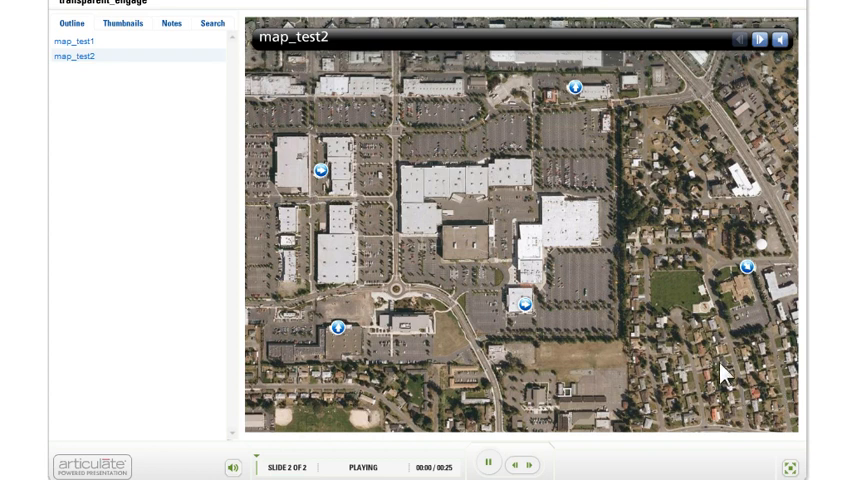
mouse_move(622, 246)
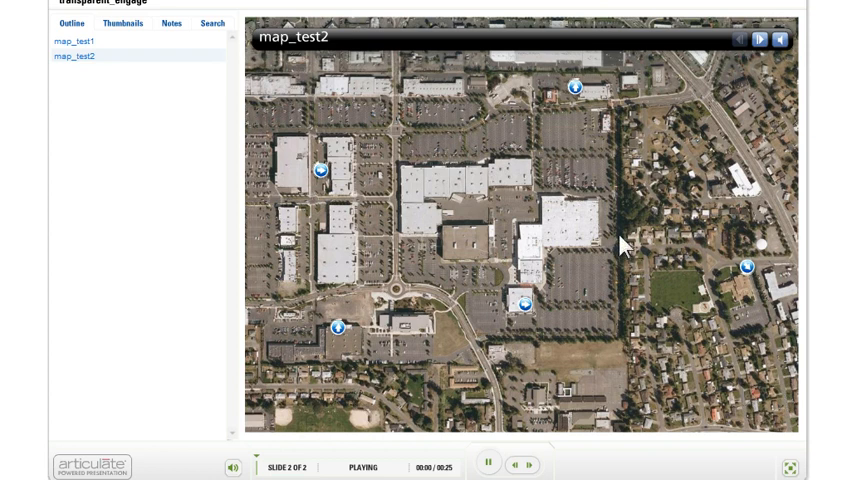
mouse_move(570, 204)
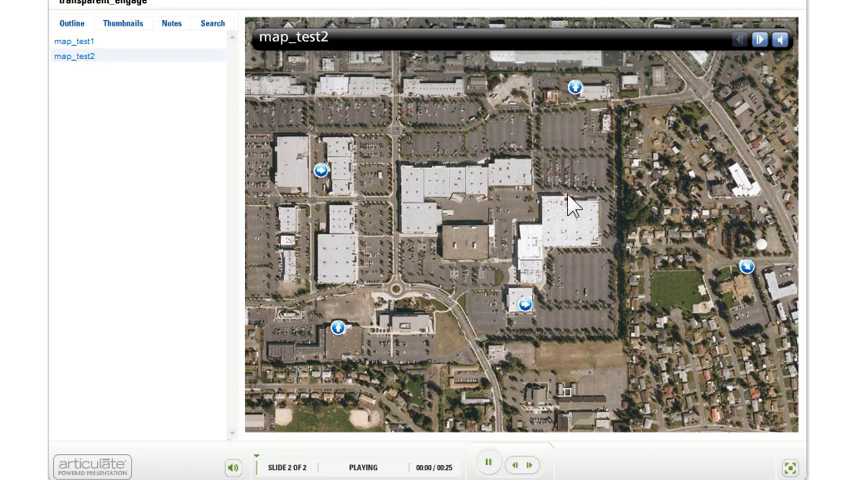
mouse_move(380, 84)
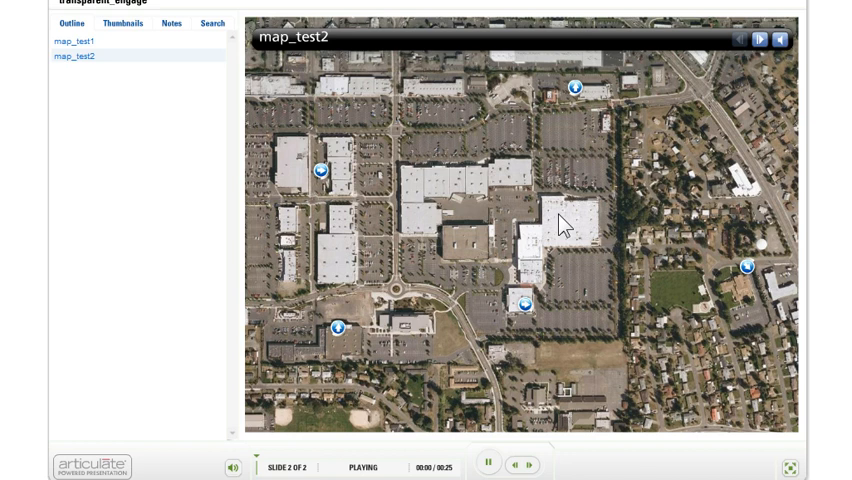
mouse_move(700, 212)
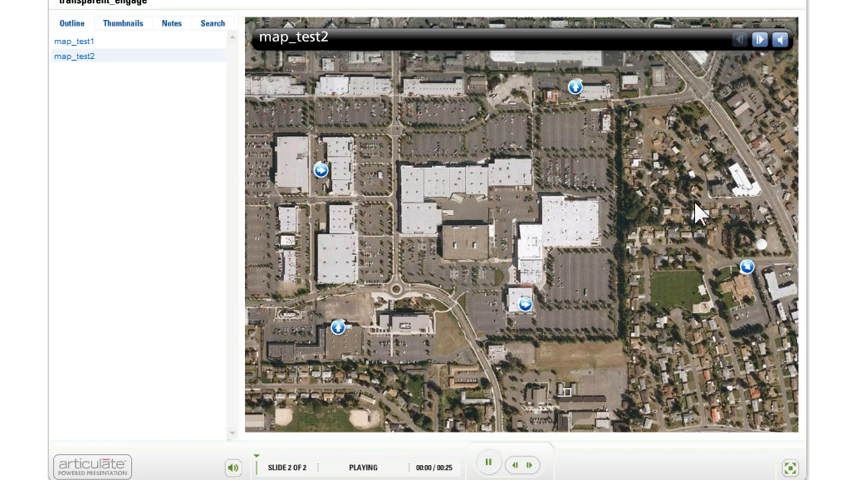
mouse_move(476, 260)
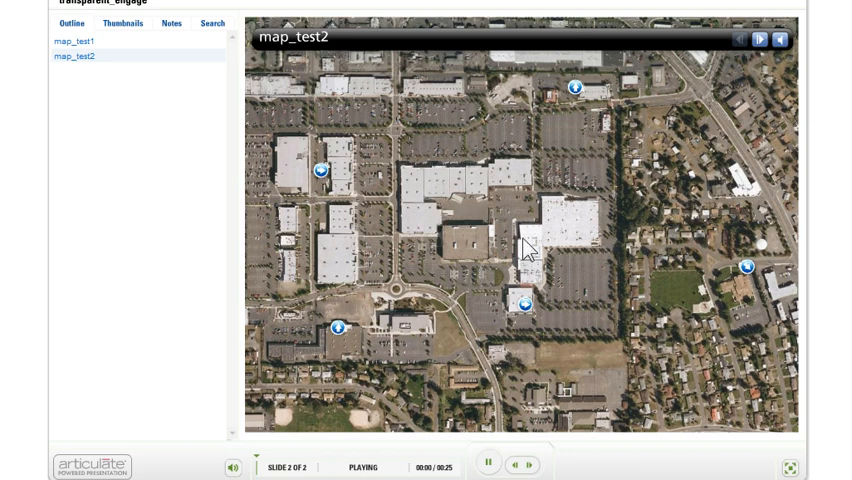
mouse_move(496, 184)
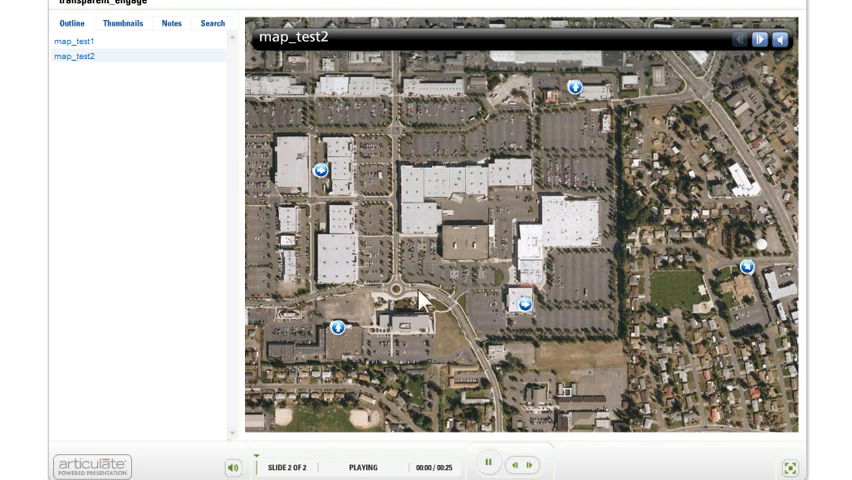
mouse_move(624, 278)
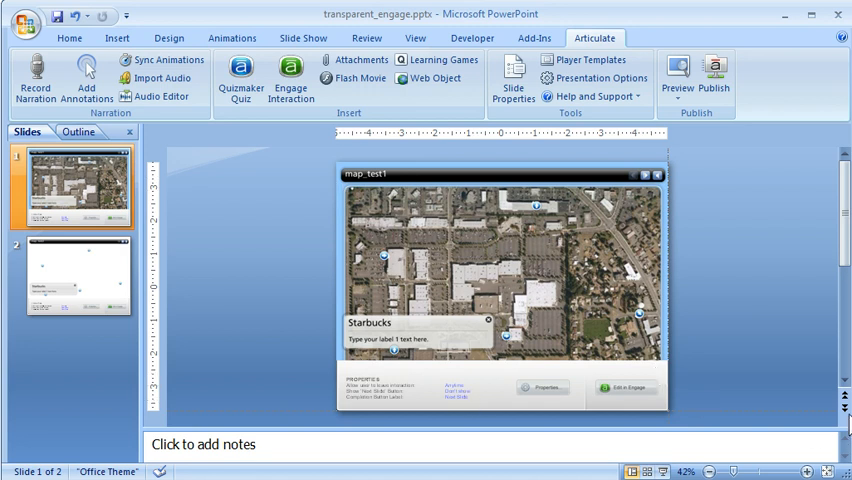
Step: Open slide 2 with map_test2 from the Slides pane and show the Home ribbon
left_click(78, 276)
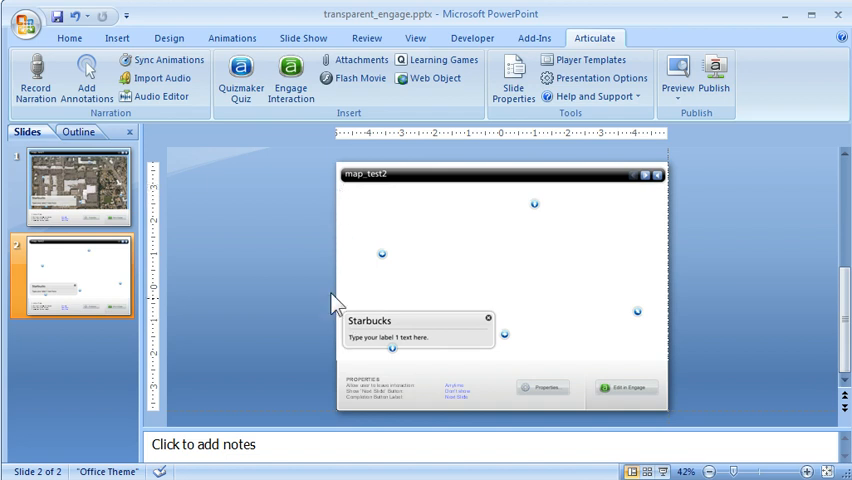
mouse_move(524, 328)
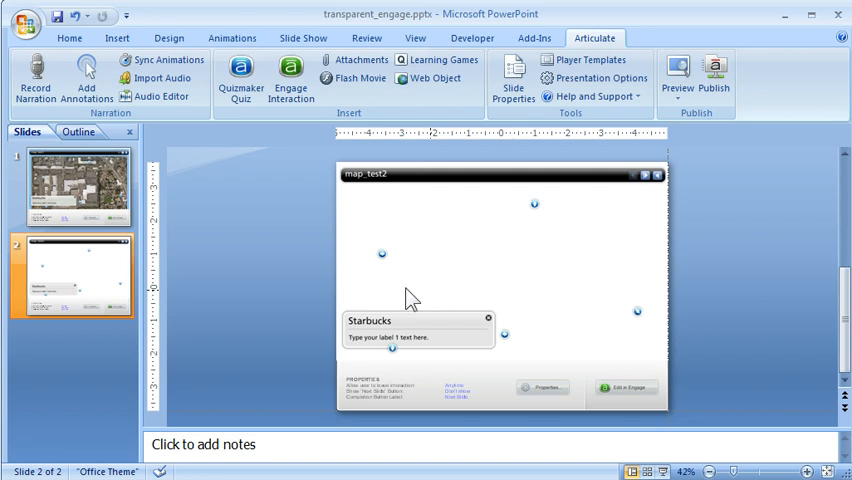
mouse_move(260, 244)
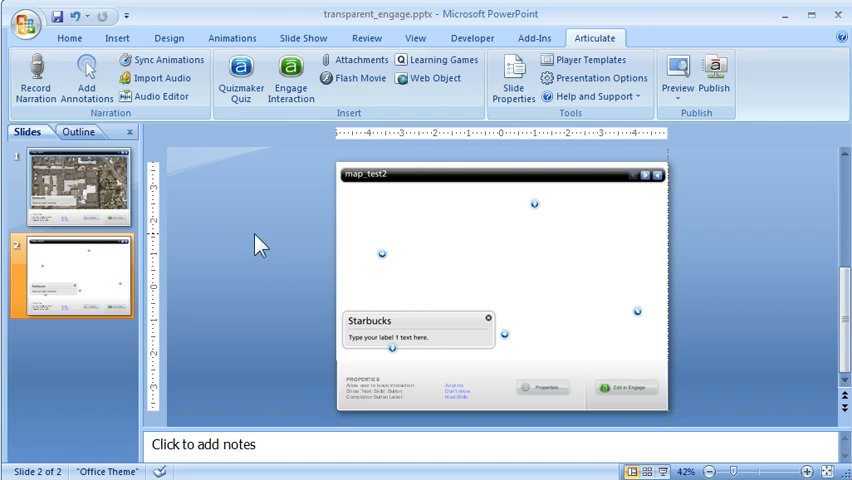
mouse_move(496, 246)
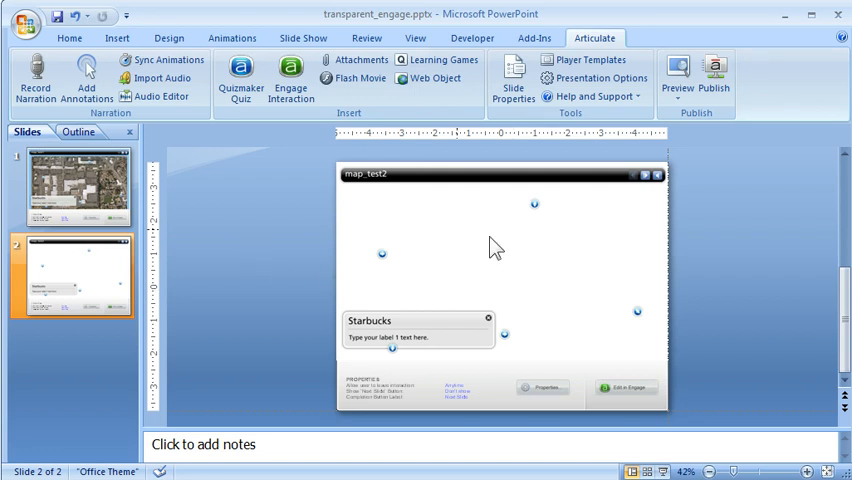
mouse_move(238, 262)
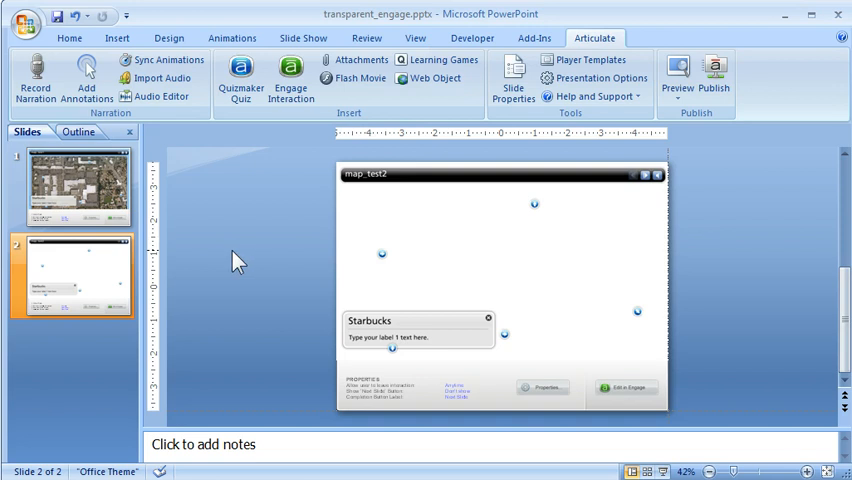
left_click(68, 36)
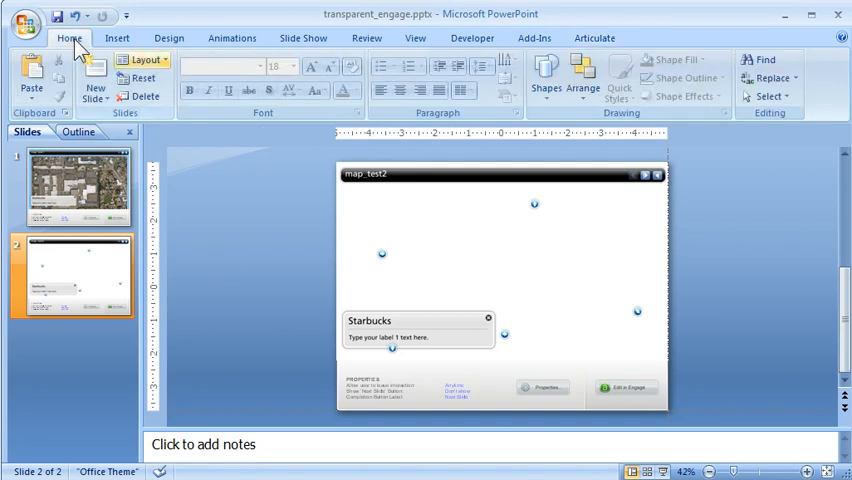
left_click(140, 60)
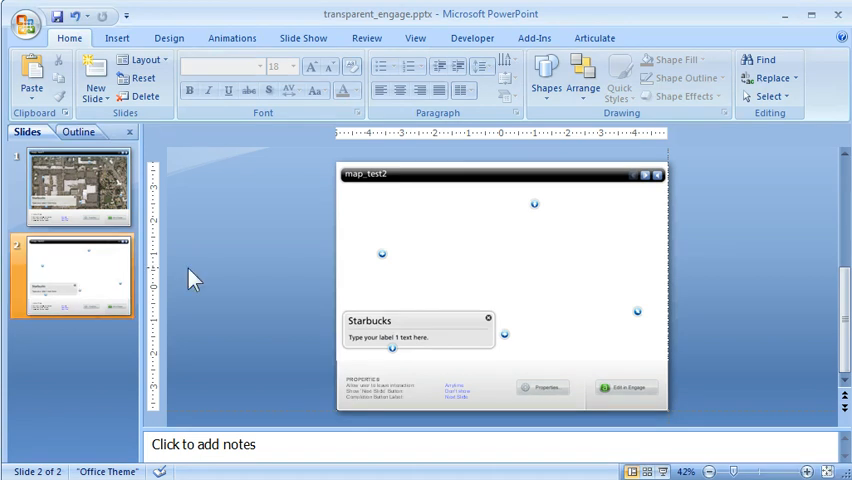
left_click(594, 38)
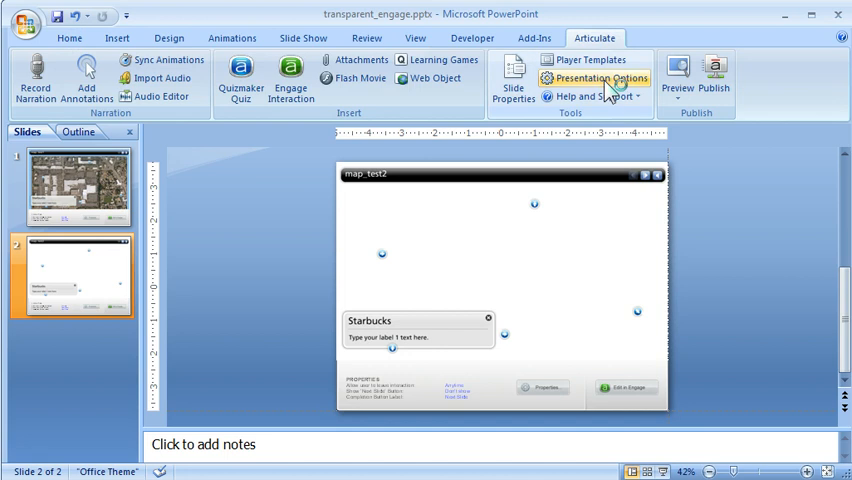
left_click(600, 80)
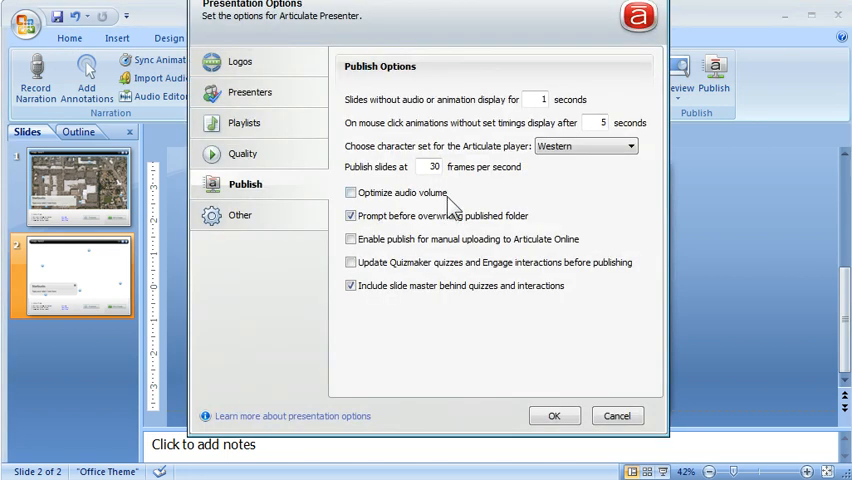
mouse_move(284, 184)
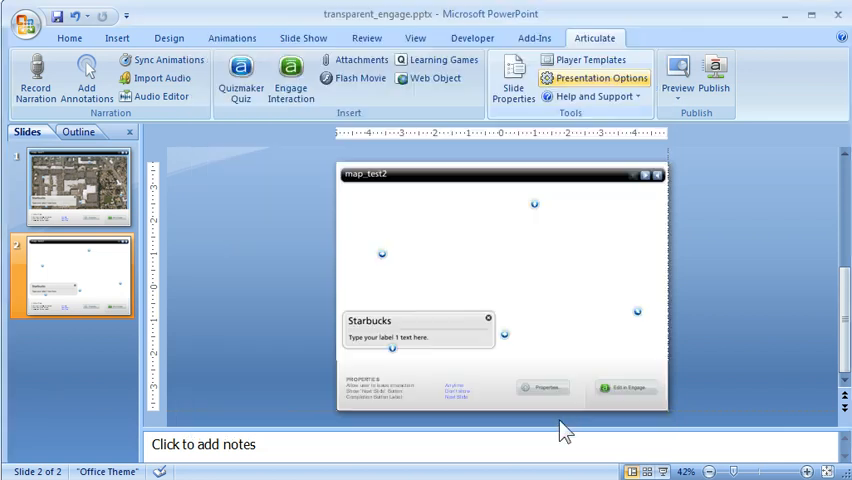
mouse_move(740, 324)
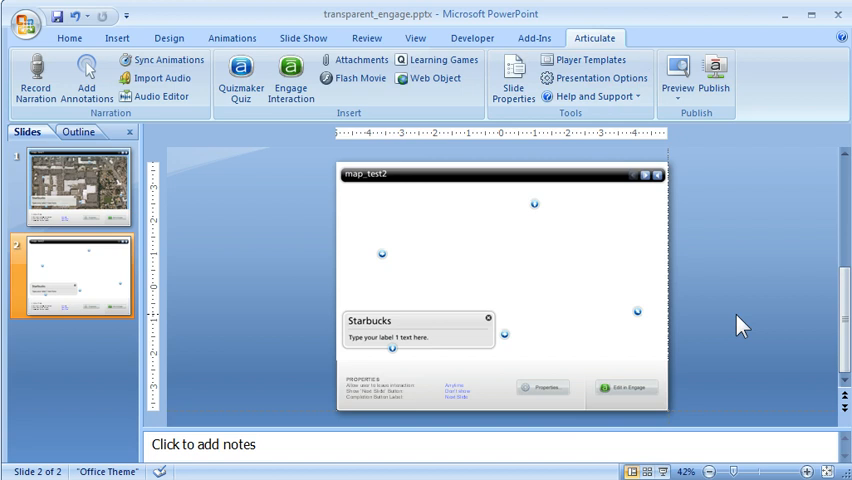
mouse_move(620, 222)
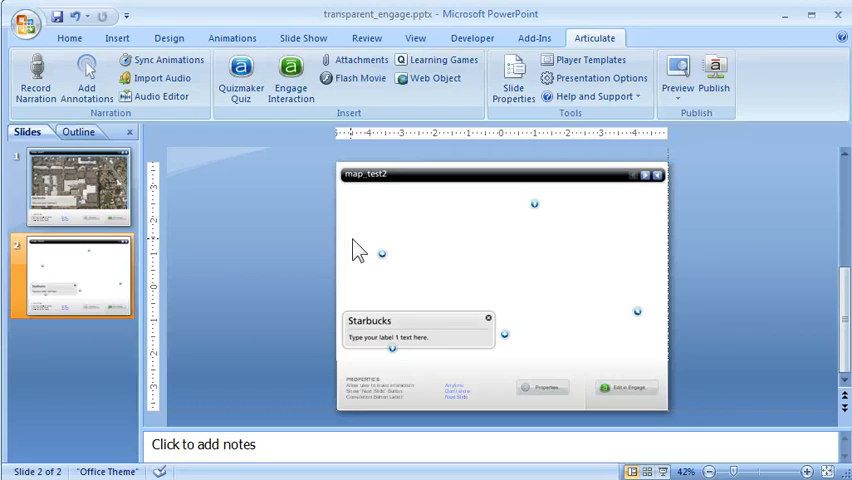
mouse_move(352, 222)
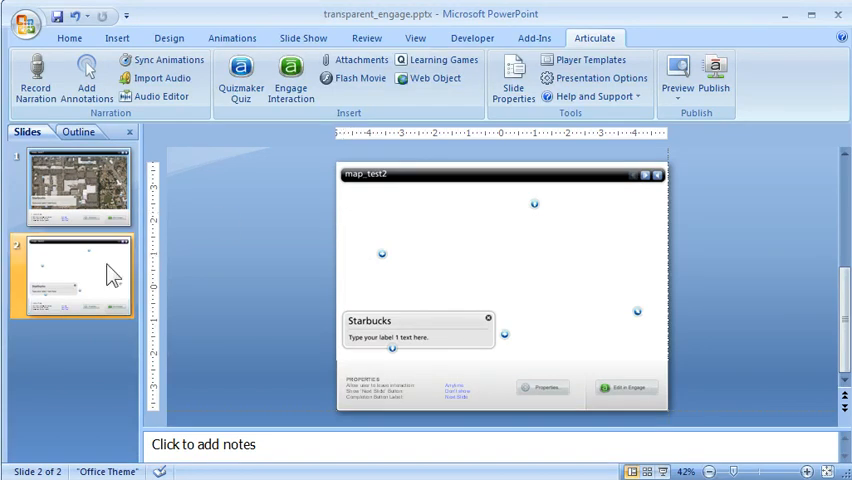
mouse_move(104, 290)
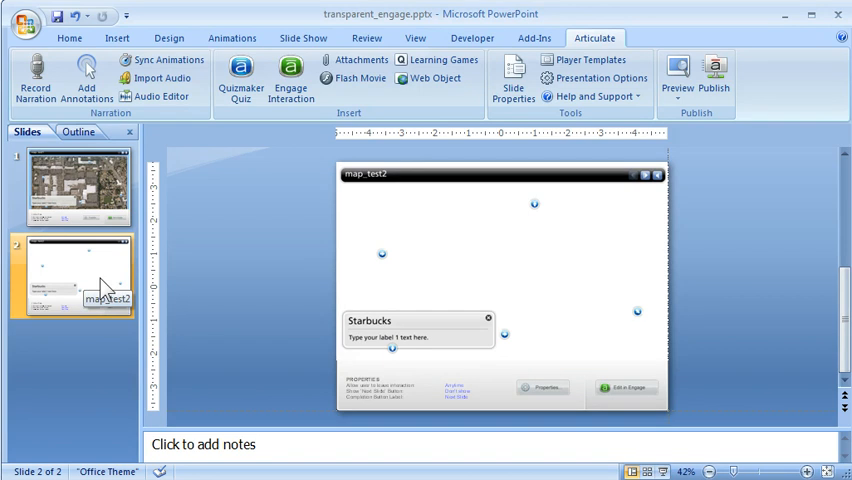
mouse_move(252, 278)
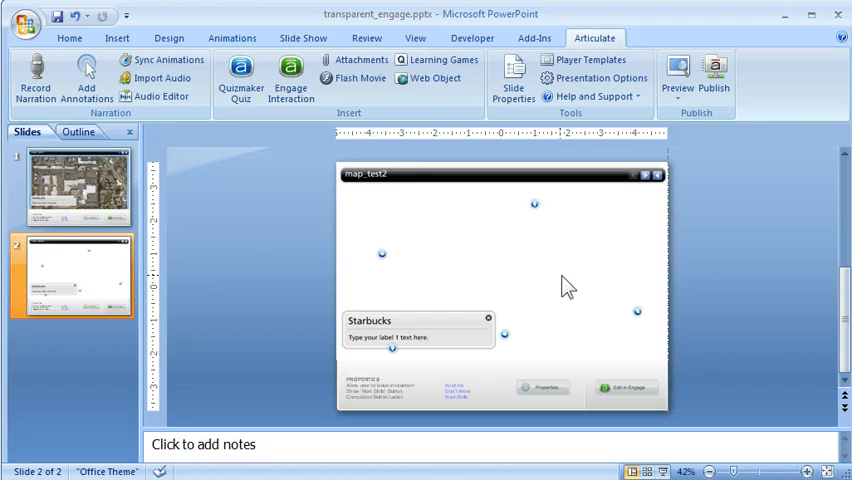
mouse_move(544, 276)
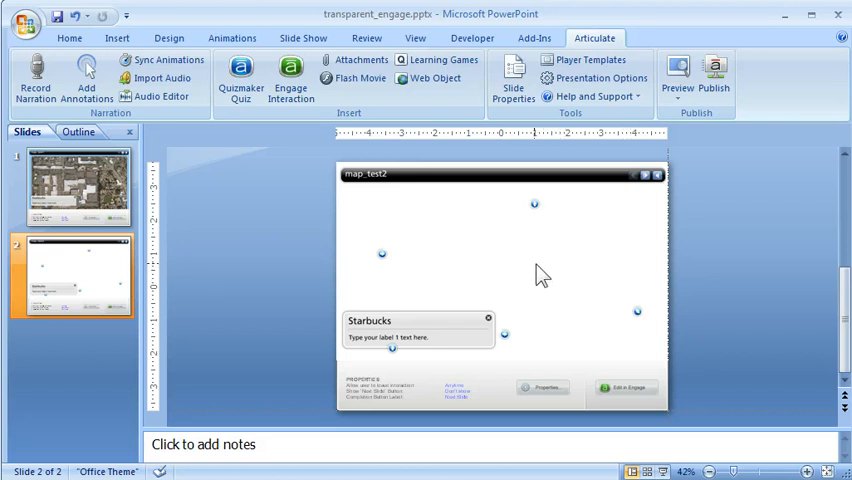
mouse_move(598, 78)
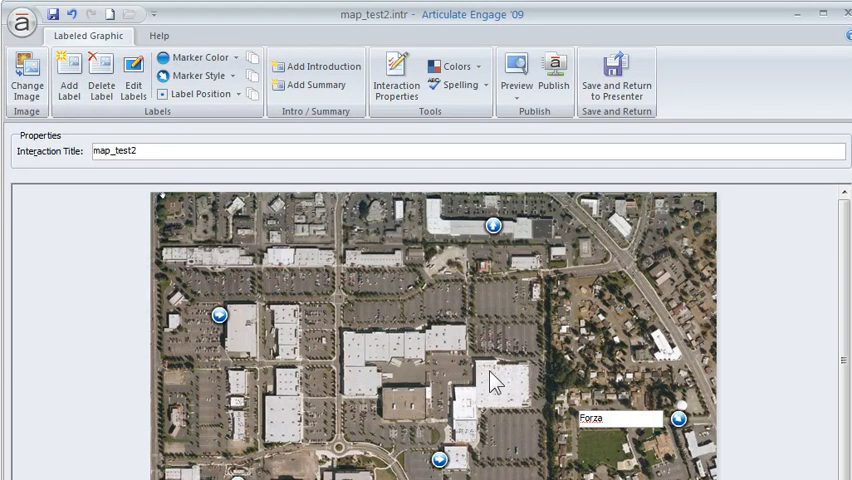
mouse_move(458, 378)
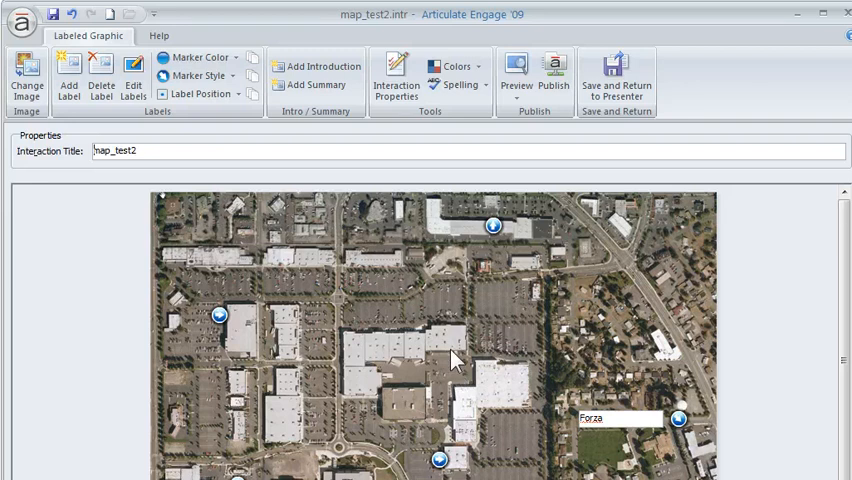
mouse_move(440, 390)
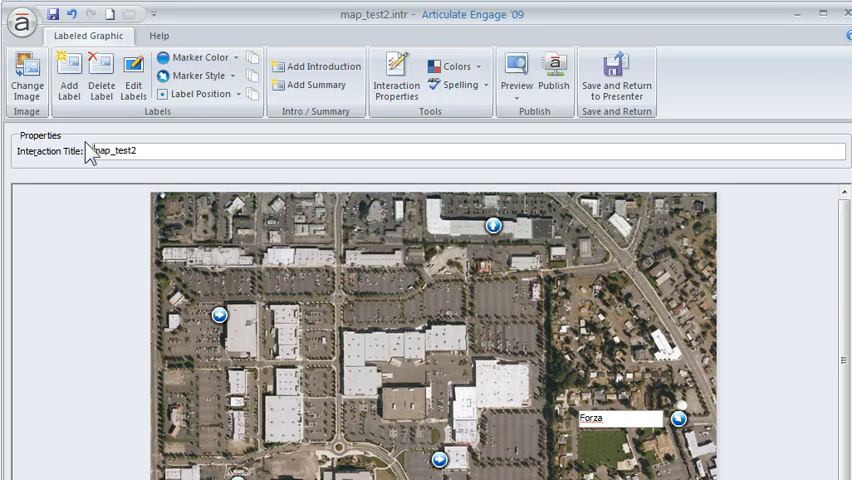
Step: Change the background image of map_test2 to 1x1.png, leaving only the label markers
left_click(28, 84)
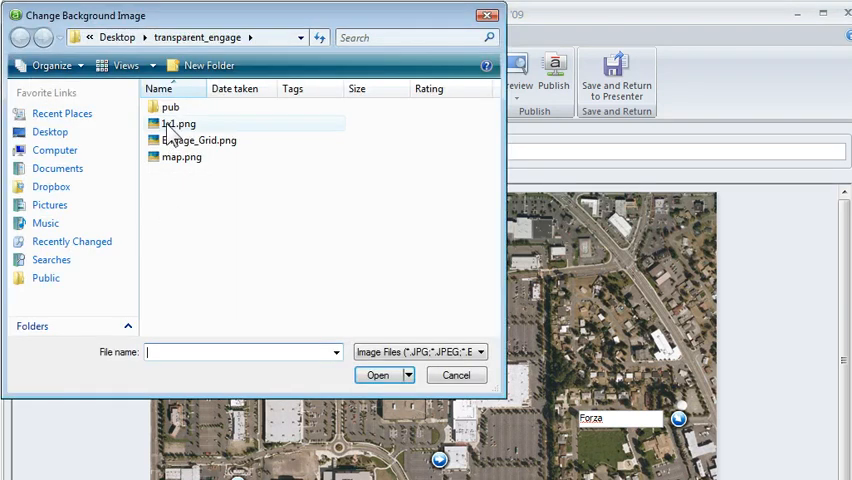
left_click(180, 122)
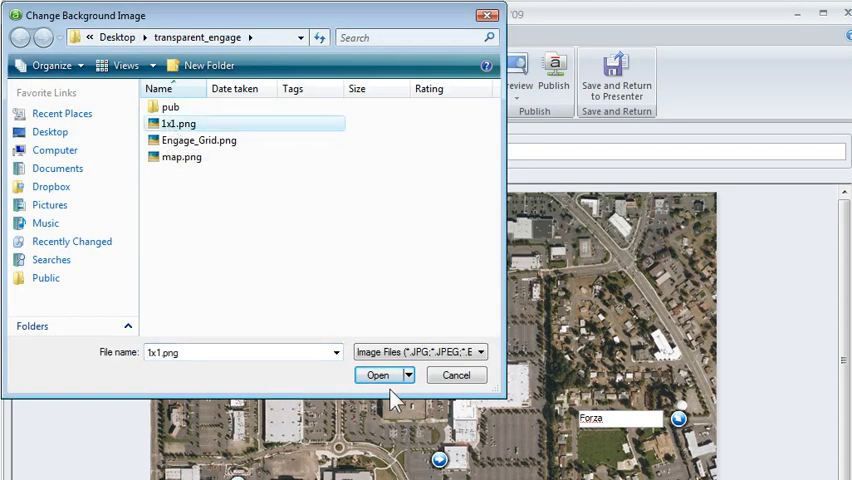
left_click(378, 376)
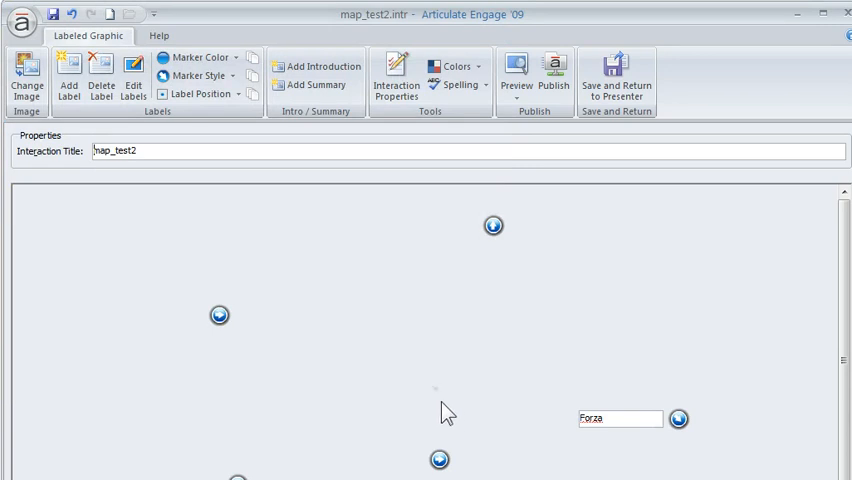
mouse_move(440, 400)
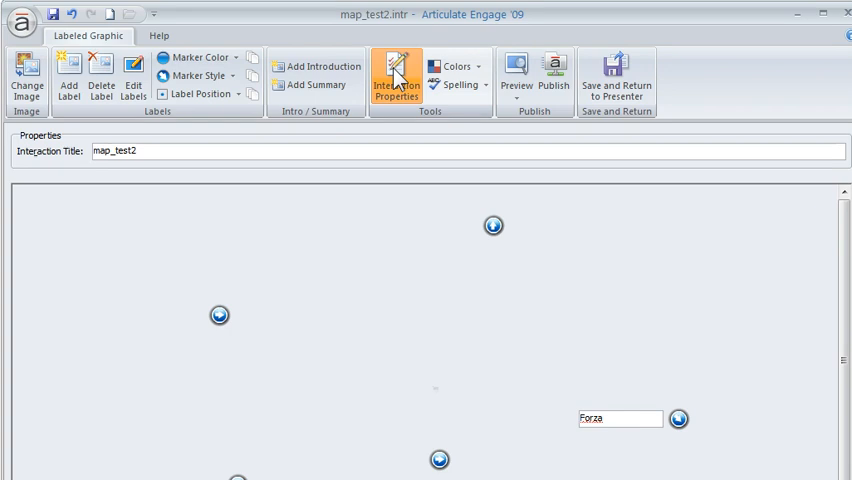
Step: Set Media border style to None under Colors and Effects in Interaction Properties
left_click(396, 80)
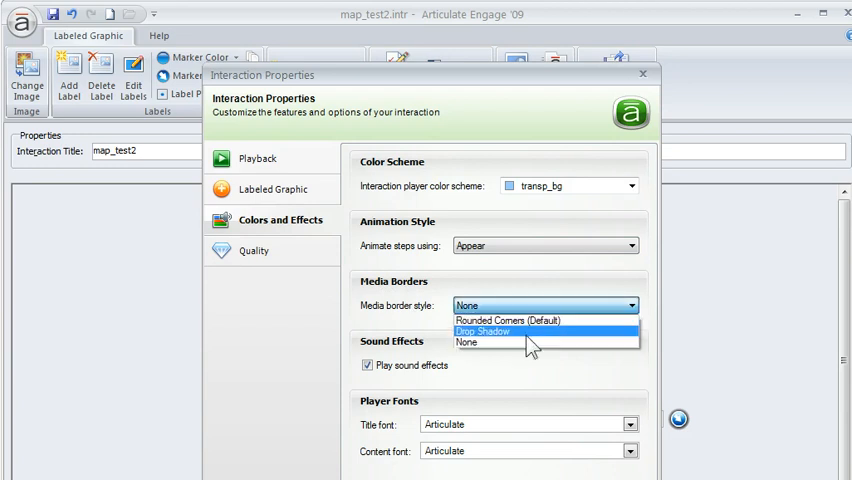
left_click(468, 340)
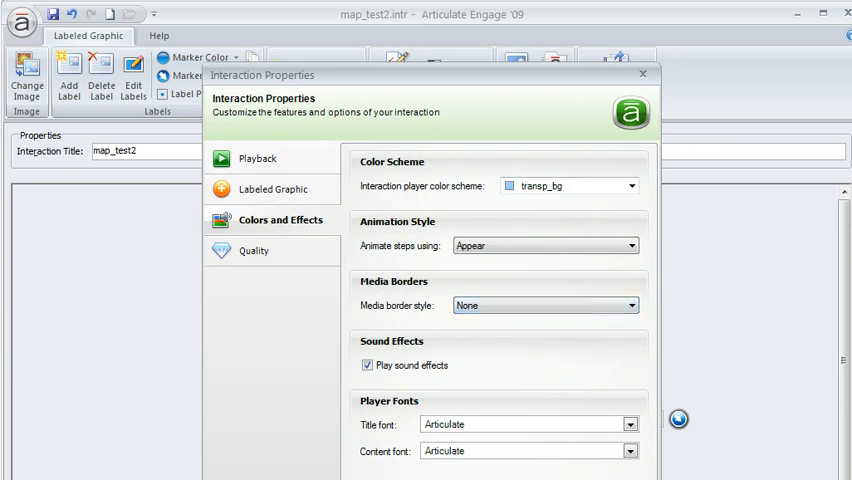
left_click(642, 74)
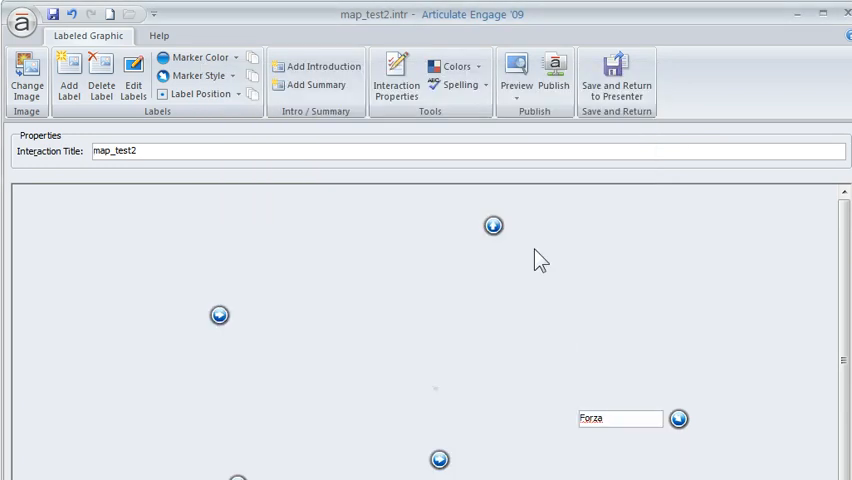
left_click(456, 68)
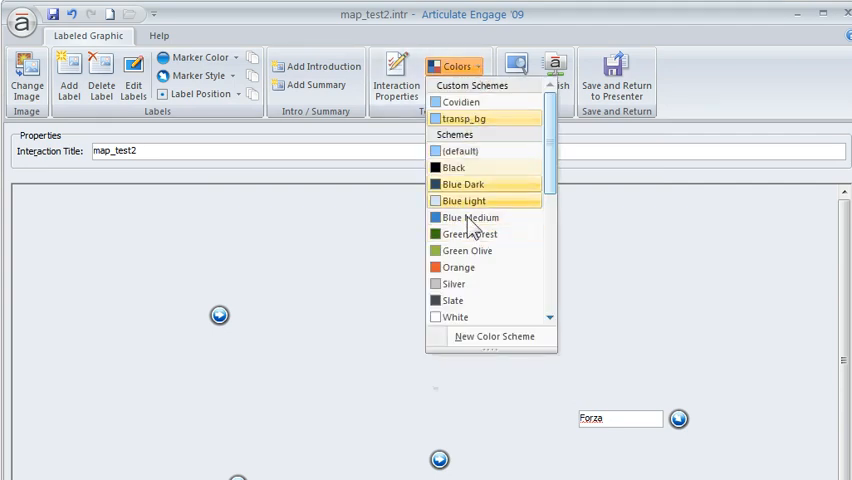
right_click(464, 118)
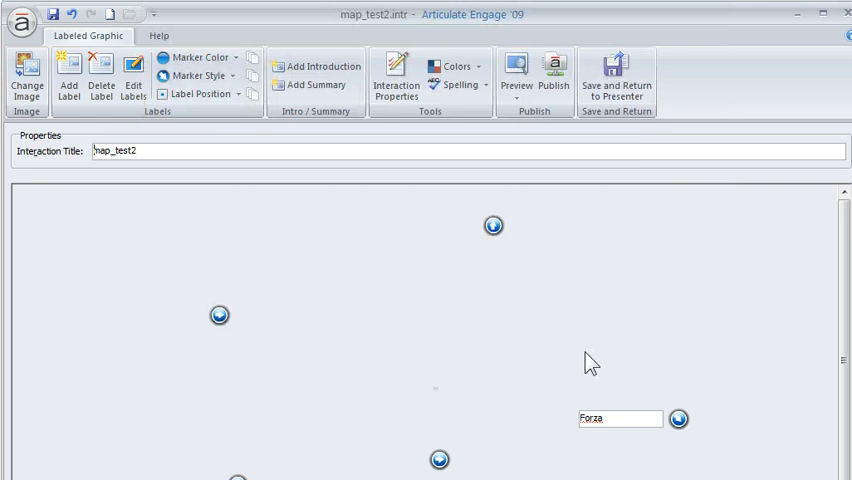
mouse_move(532, 400)
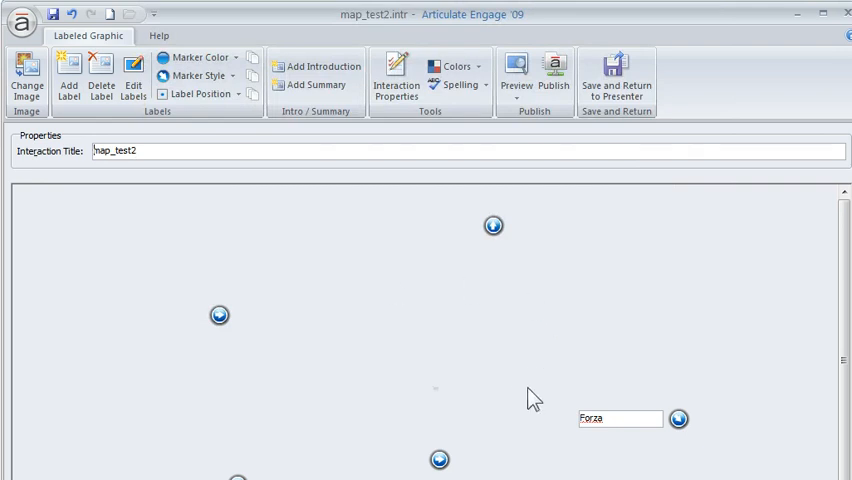
mouse_move(444, 402)
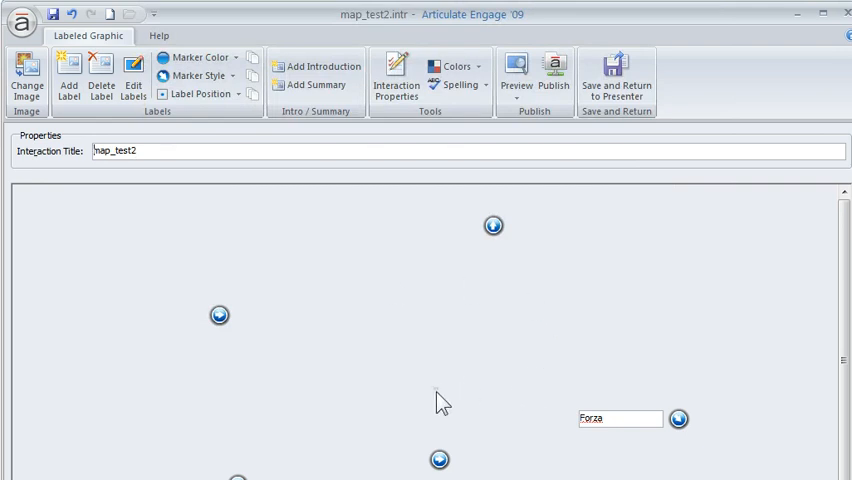
mouse_move(492, 408)
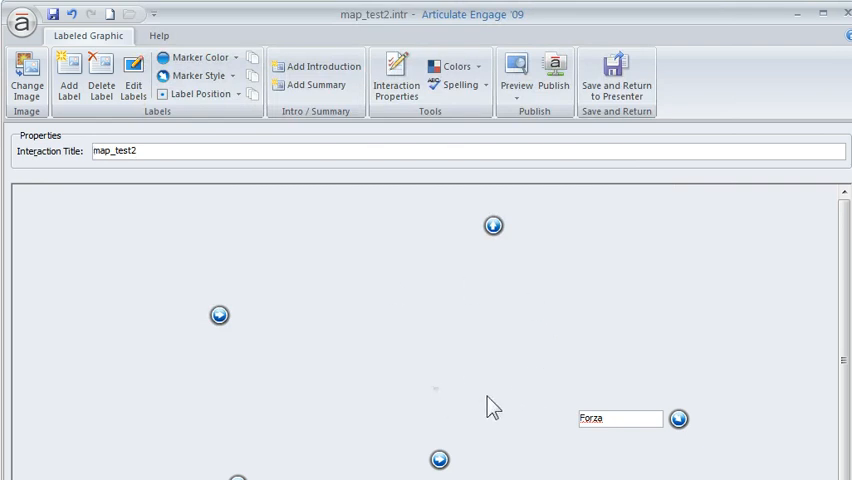